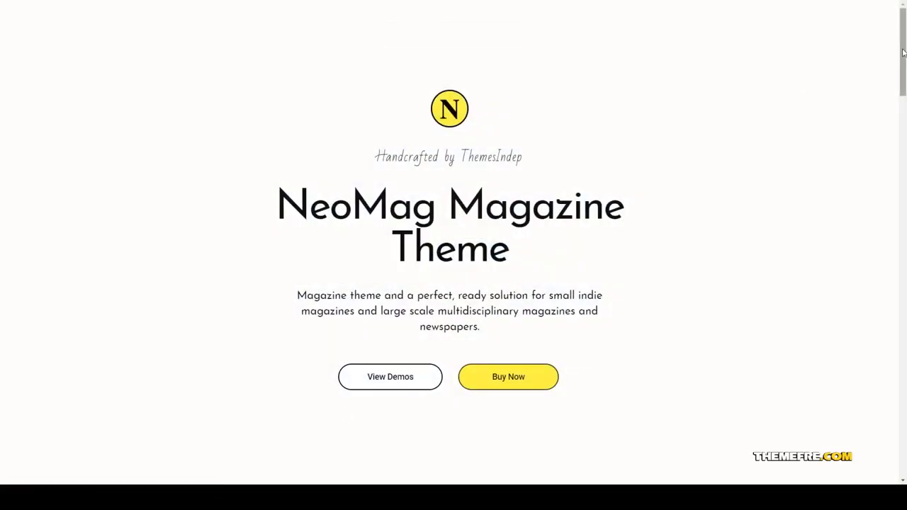
scroll(down, 3)
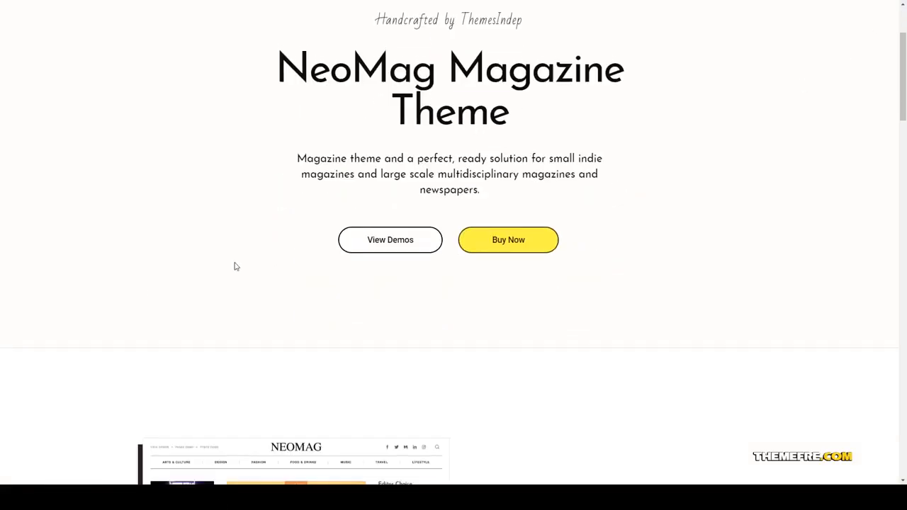
scroll(down, 3)
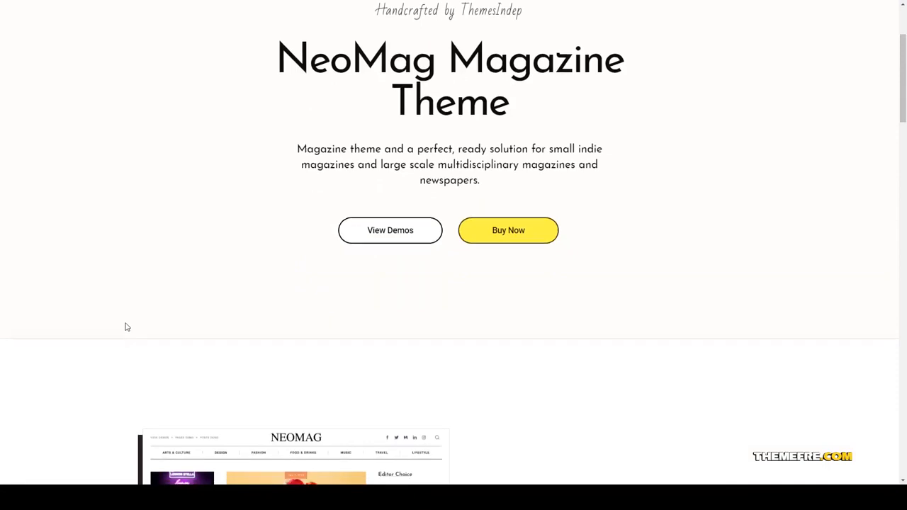
scroll(down, 3)
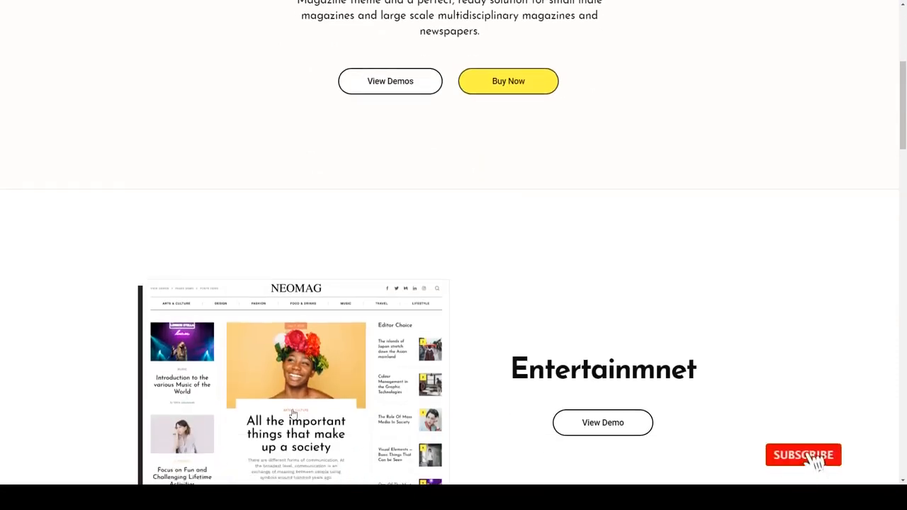
scroll(down, 3)
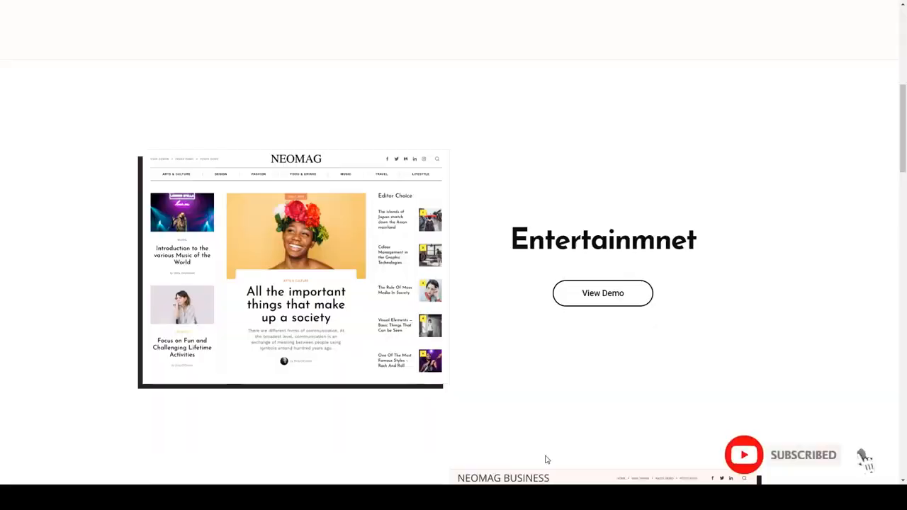
scroll(down, 3)
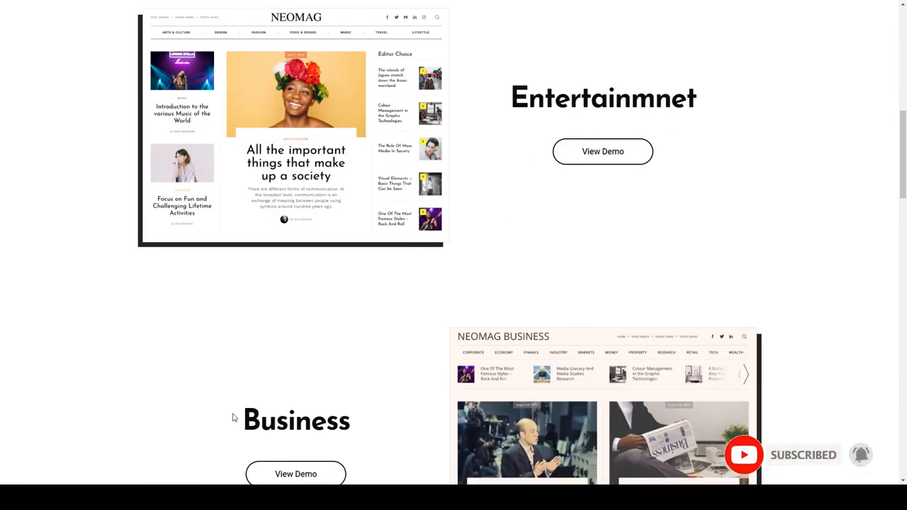
scroll(down, 3)
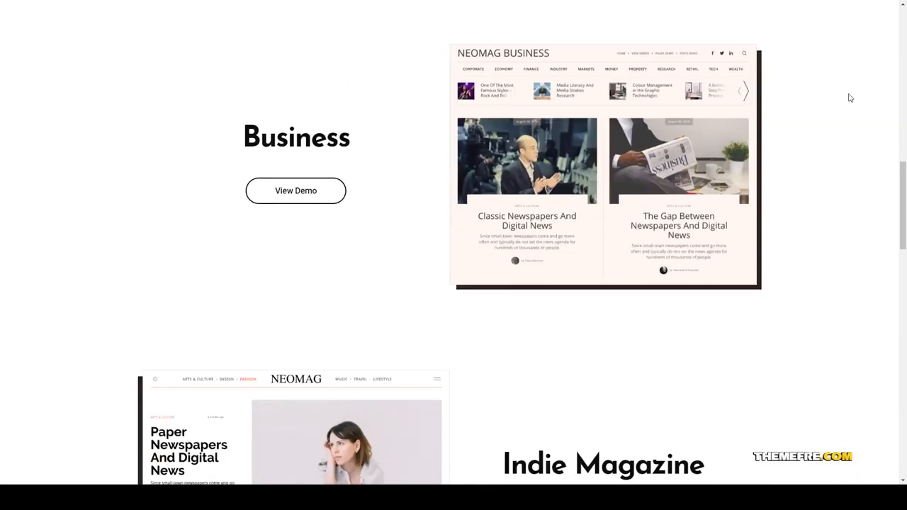
scroll(down, 3)
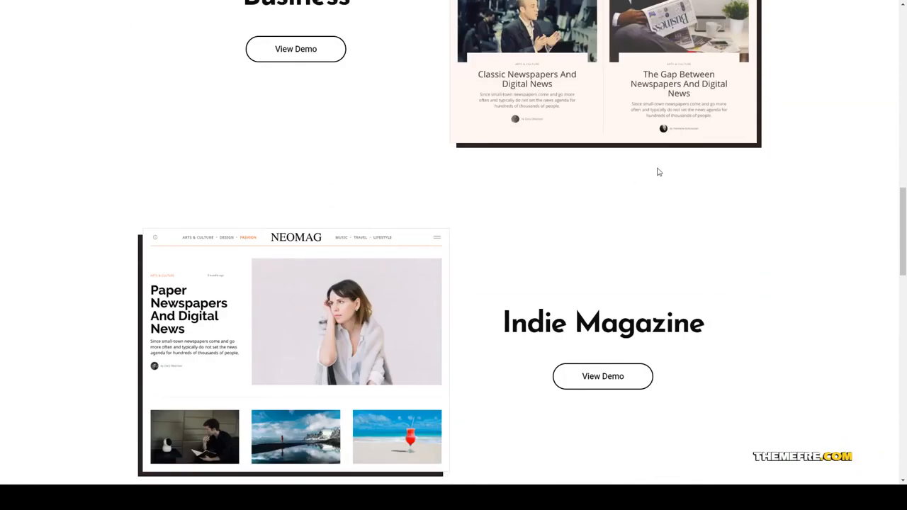
mouse_move(669, 168)
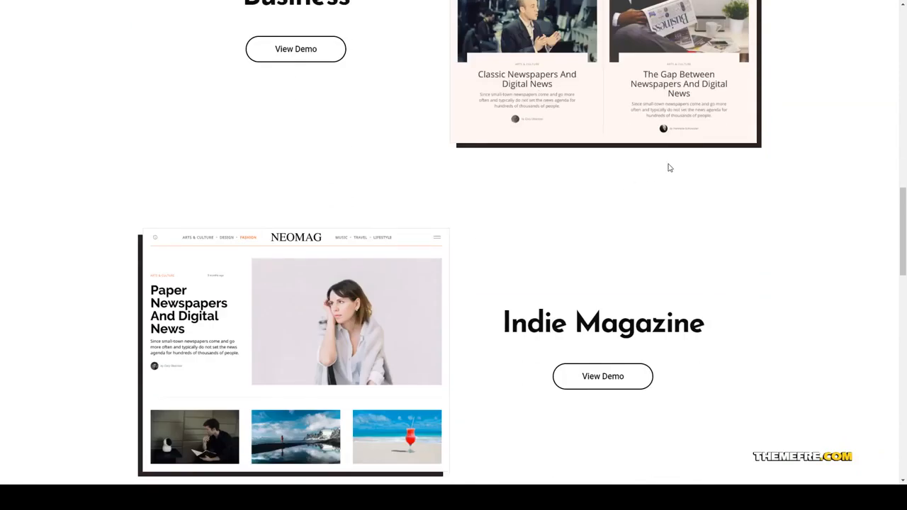
scroll(down, 3)
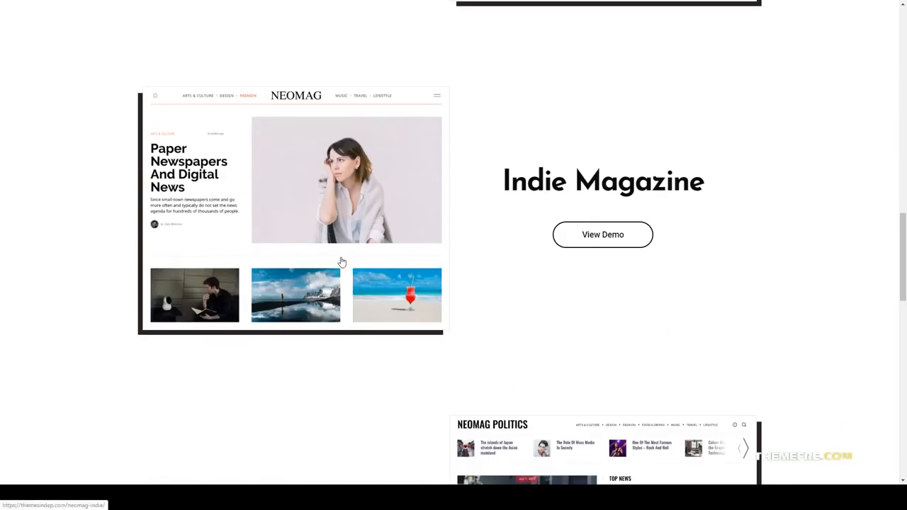
scroll(down, 3)
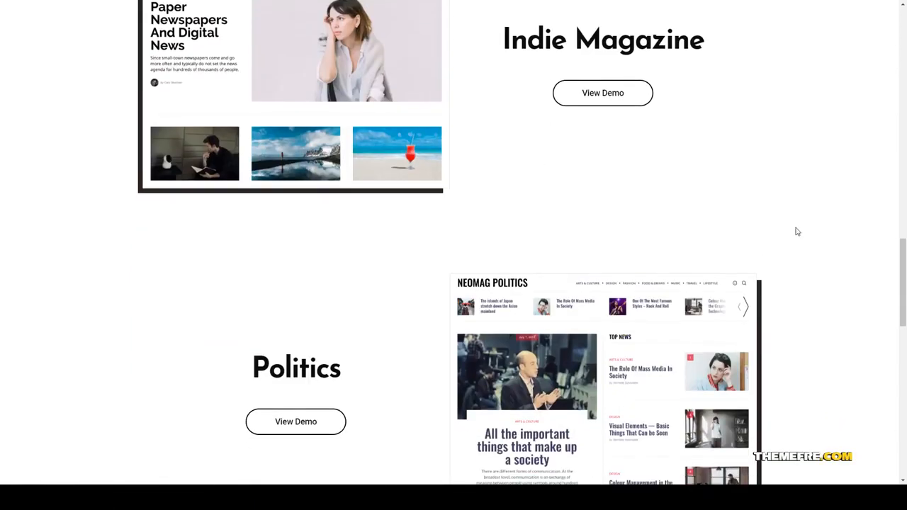
scroll(down, 3)
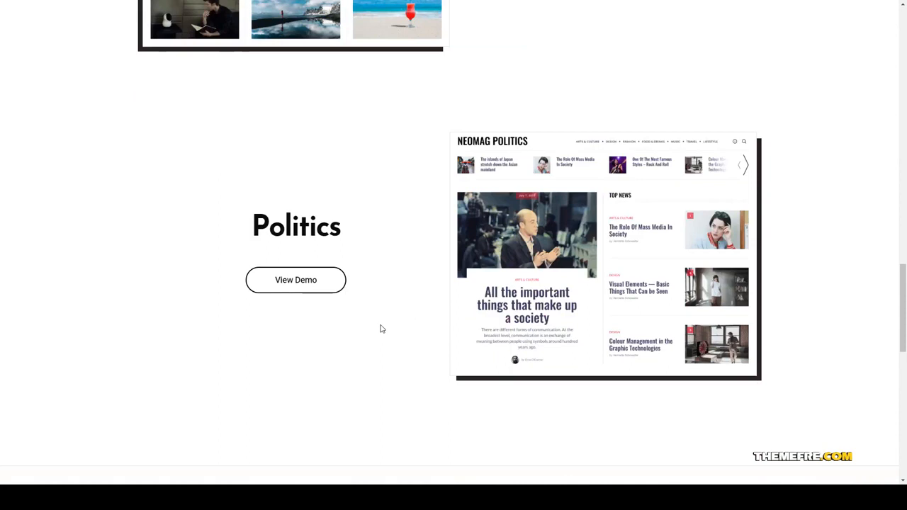
scroll(down, 3)
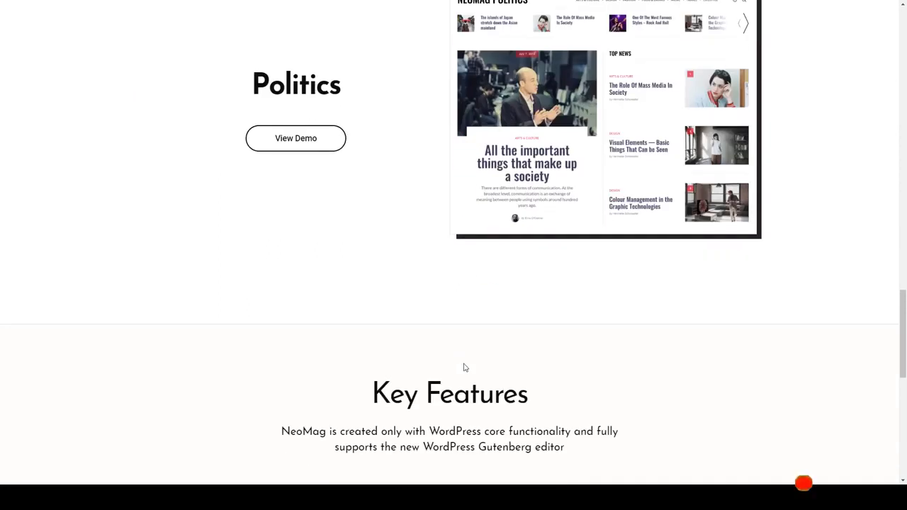
scroll(down, 3)
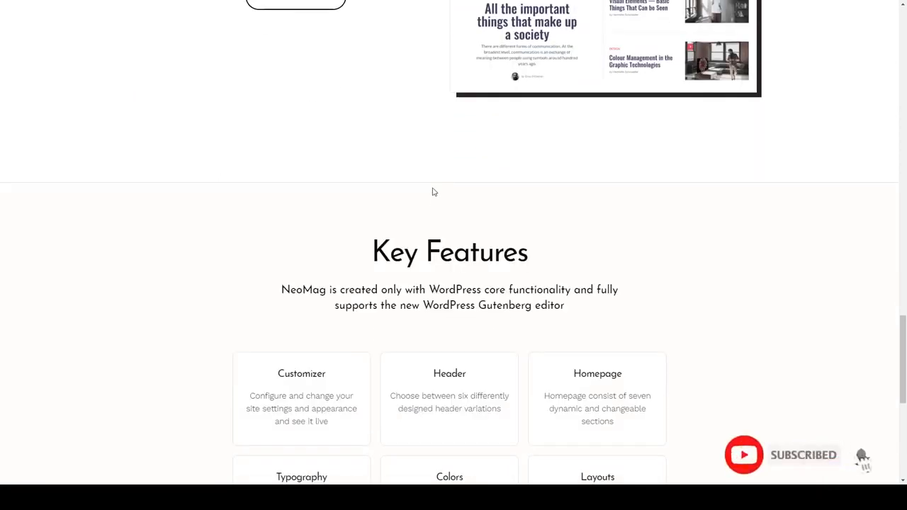
scroll(down, 3)
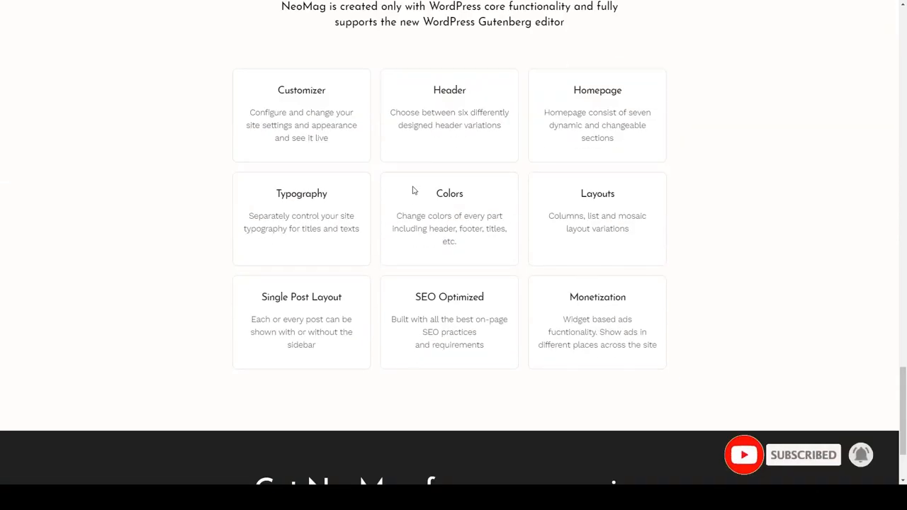